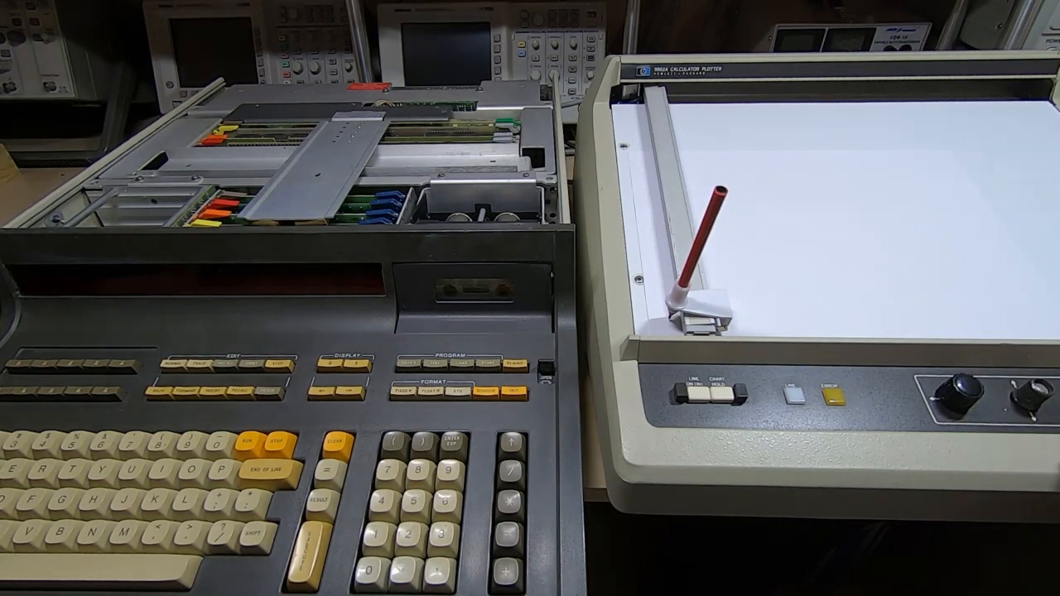
click(704, 398)
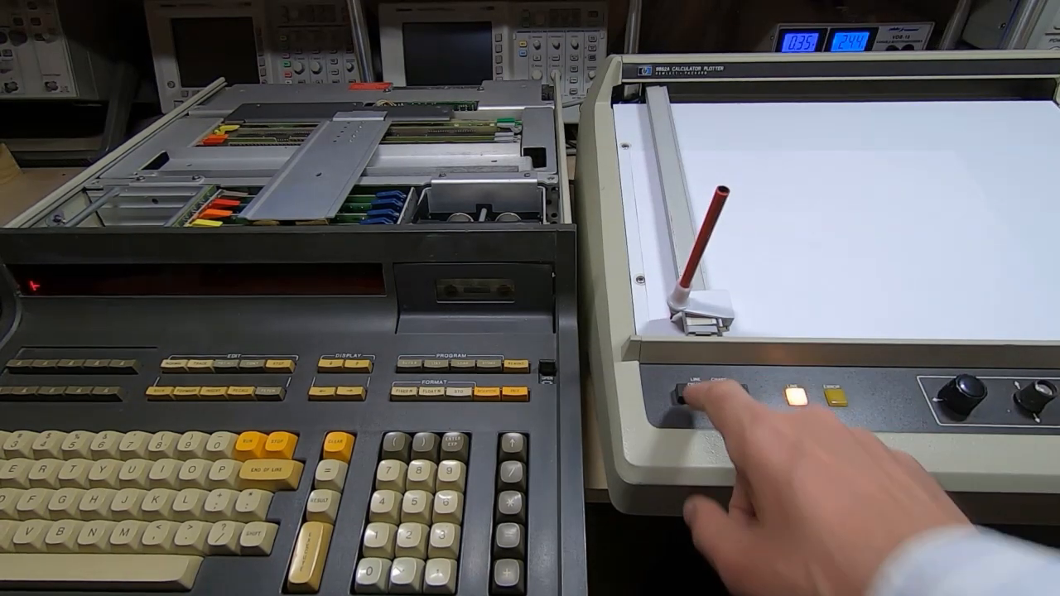
click(683, 396)
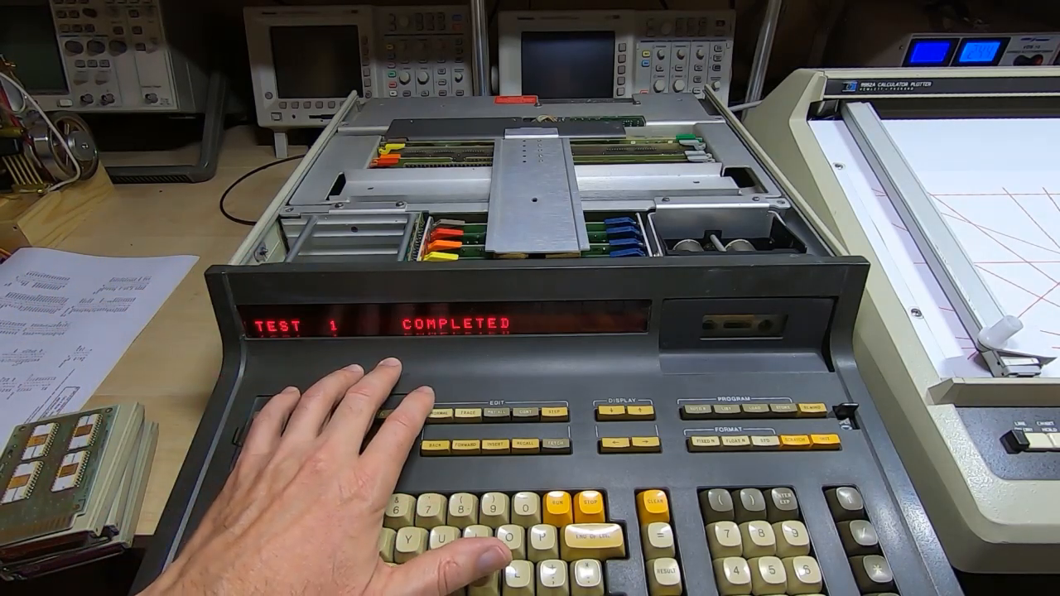
mouse_move(373, 397)
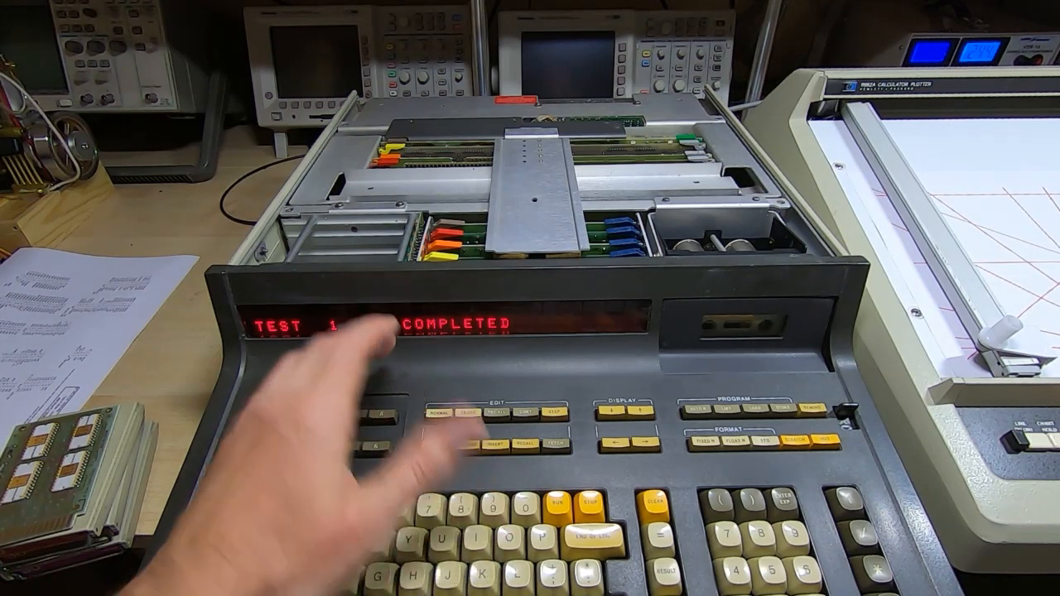